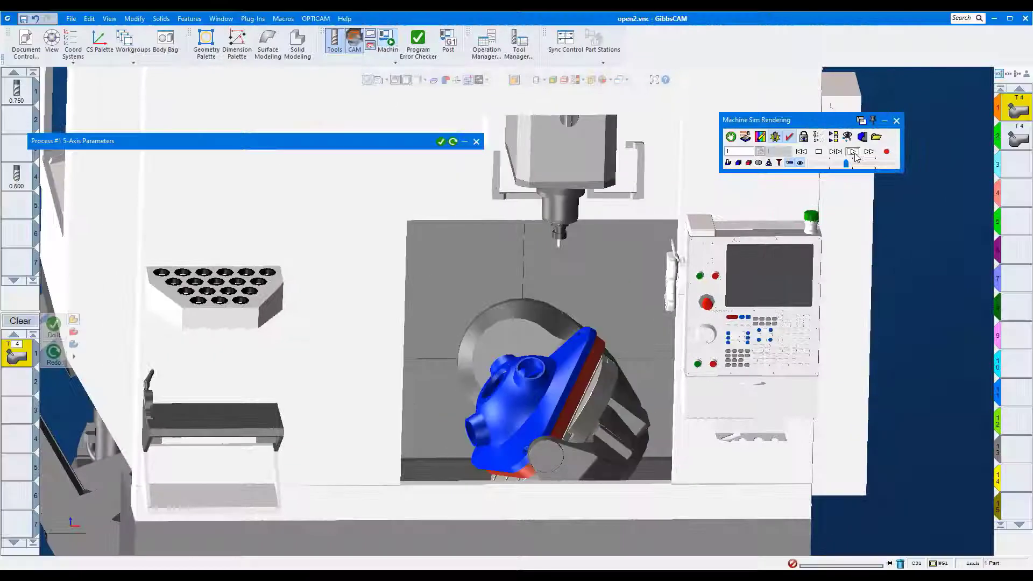
# - Play the 5-axis machine simulation of the blue housing from start to finish
pyautogui.click(854, 152)
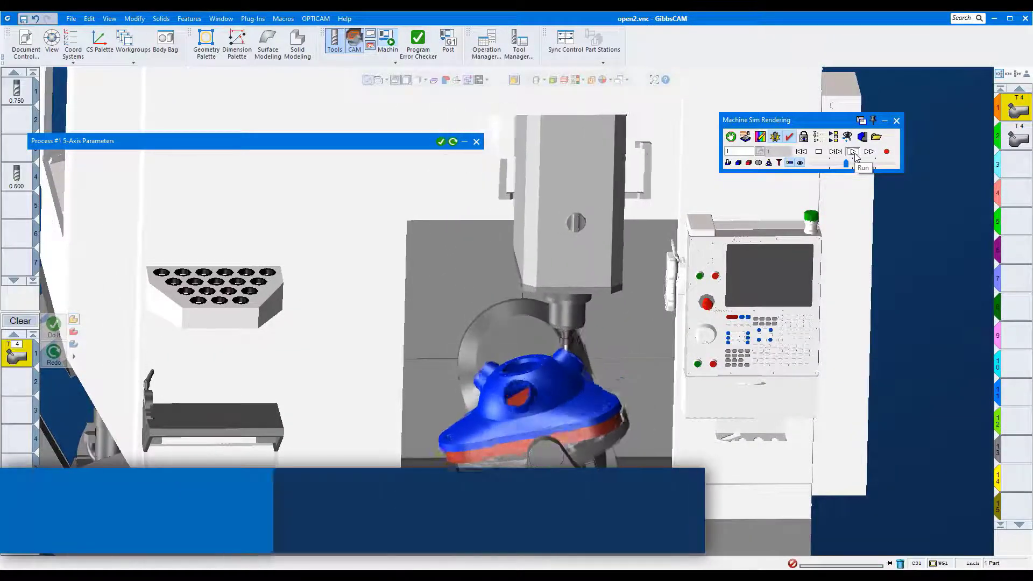
pyautogui.click(853, 152)
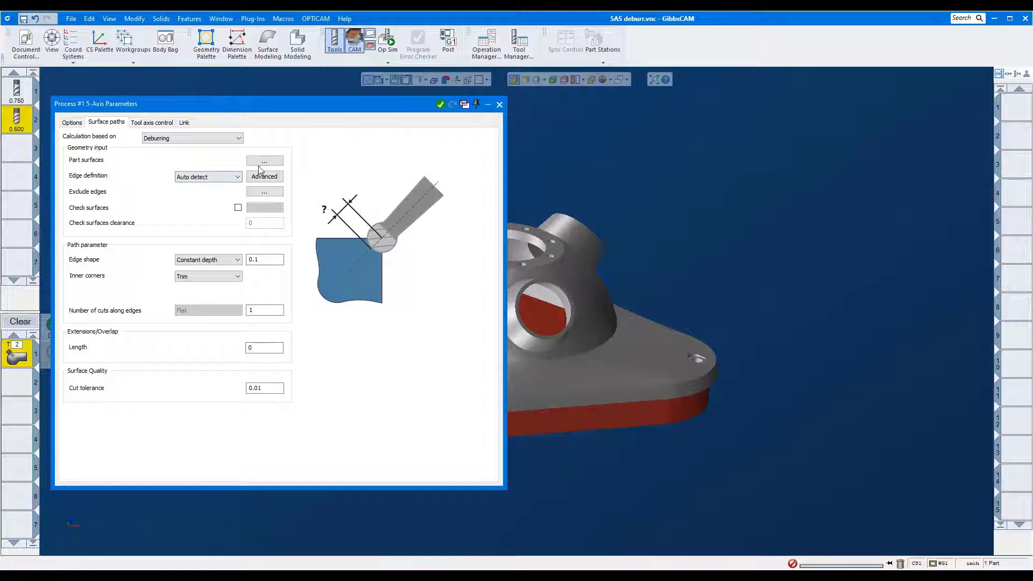
# - Pick the side opening's two edge faces and set a constant-width 0.075 chamfer
pyautogui.click(265, 161)
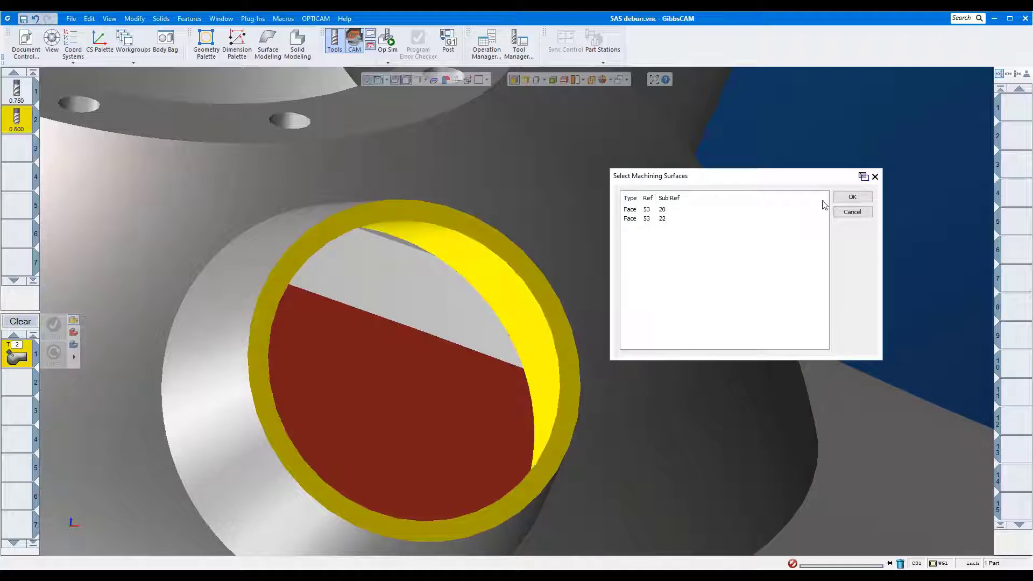
pyautogui.click(852, 196)
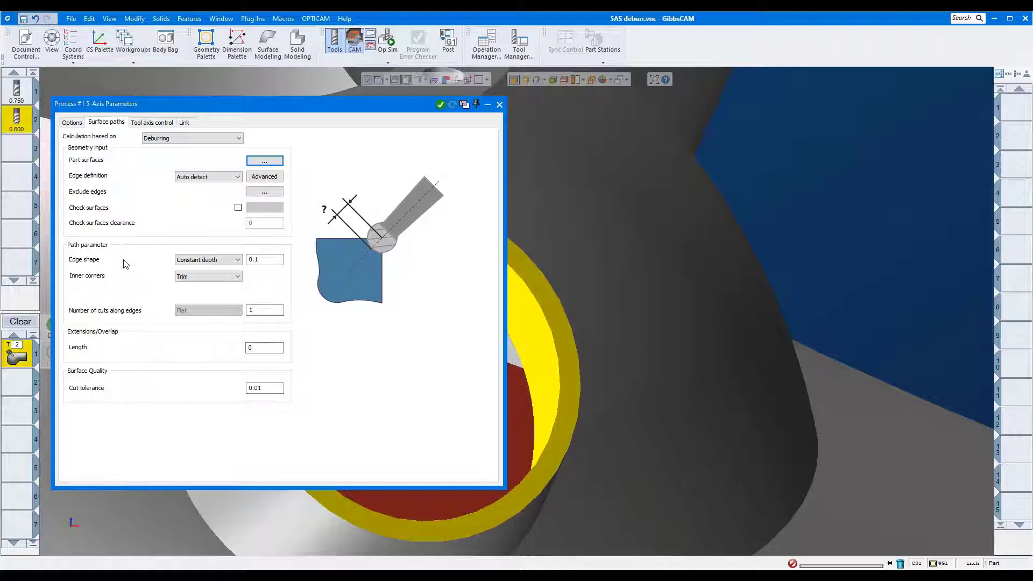
pyautogui.click(237, 259)
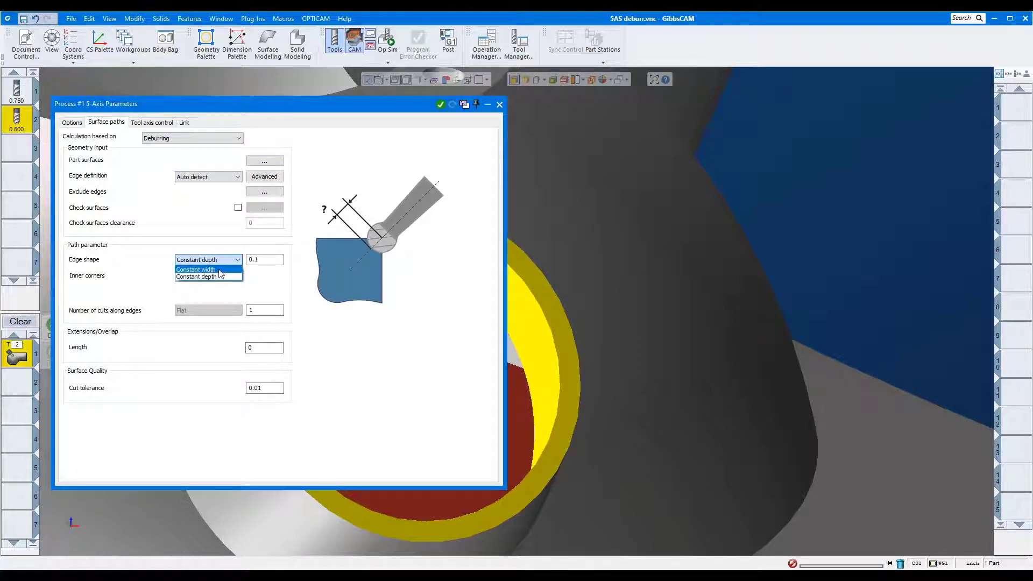
pyautogui.click(196, 269)
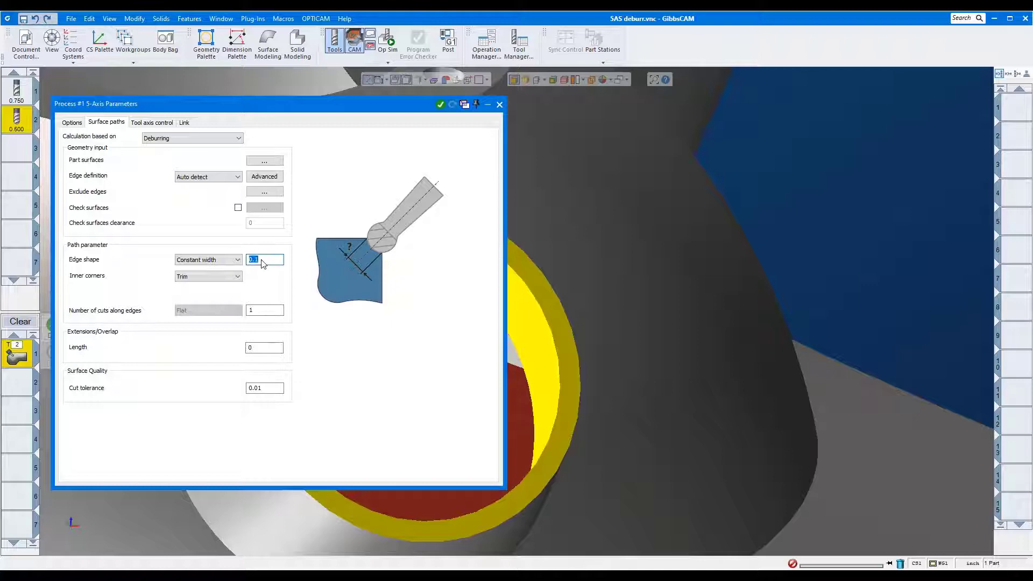
pyautogui.write('.075')
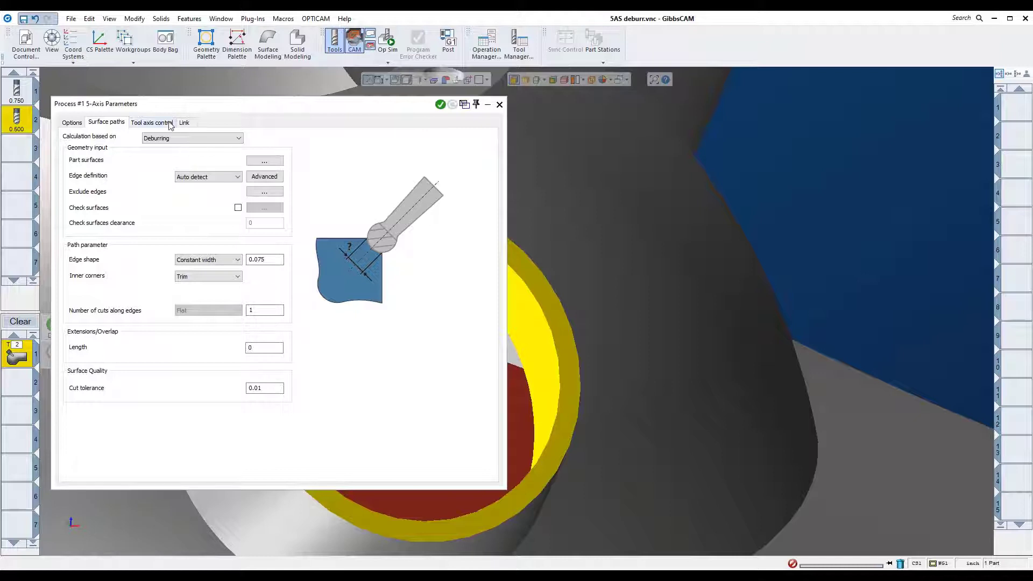
# - Enable a fixed tool contact point of 0.5 in tool axis control
pyautogui.click(152, 122)
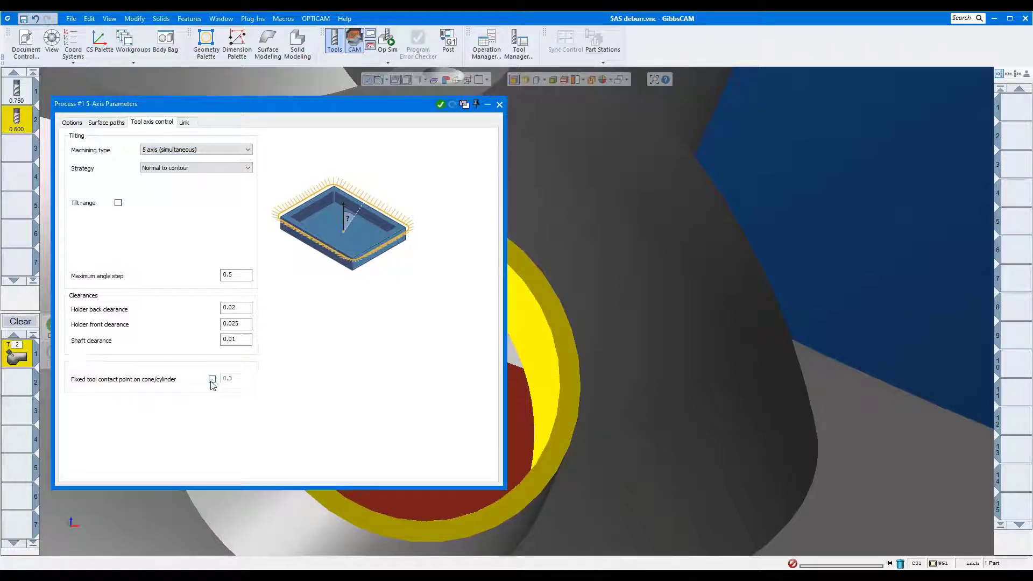
pyautogui.click(212, 379)
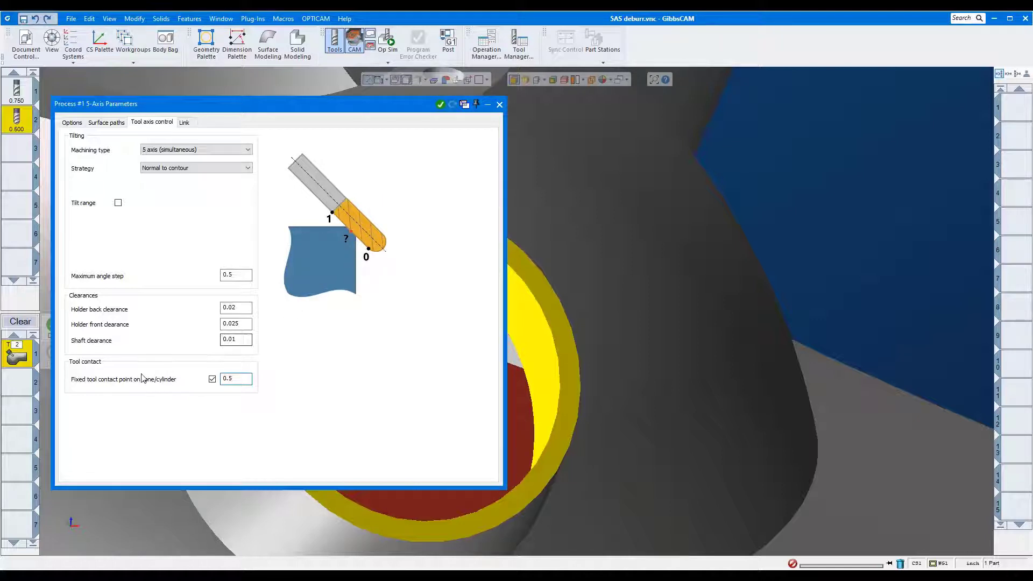
pyautogui.click(235, 378)
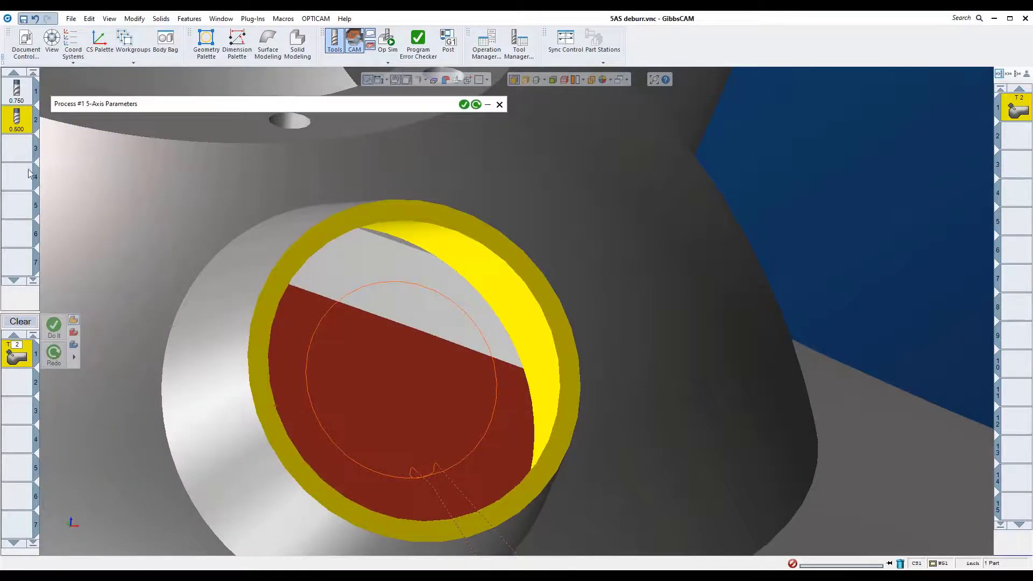
# - Run Op Sim of the side-opening chamfer, then close the rendering window
pyautogui.click(388, 43)
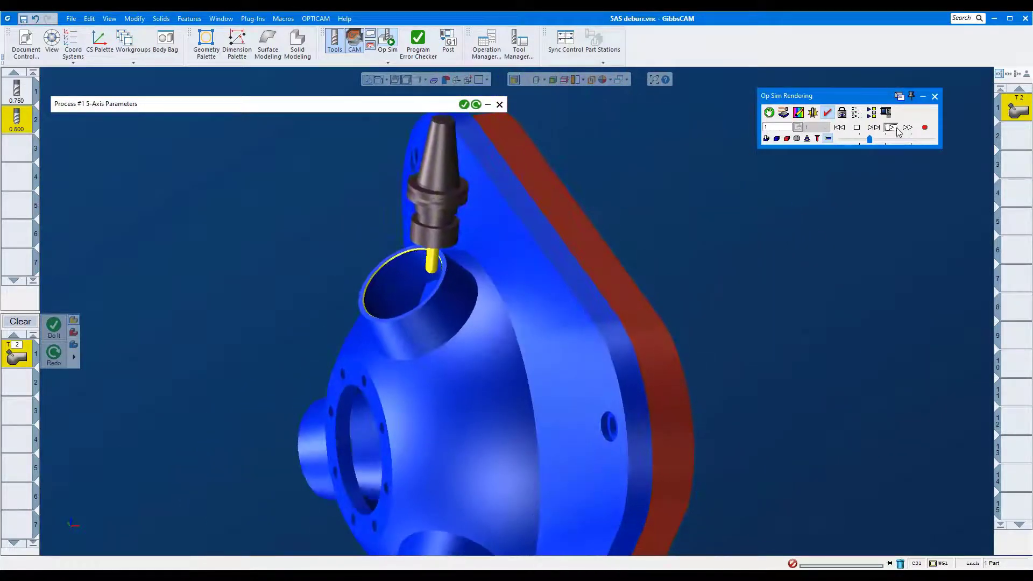
pyautogui.click(890, 127)
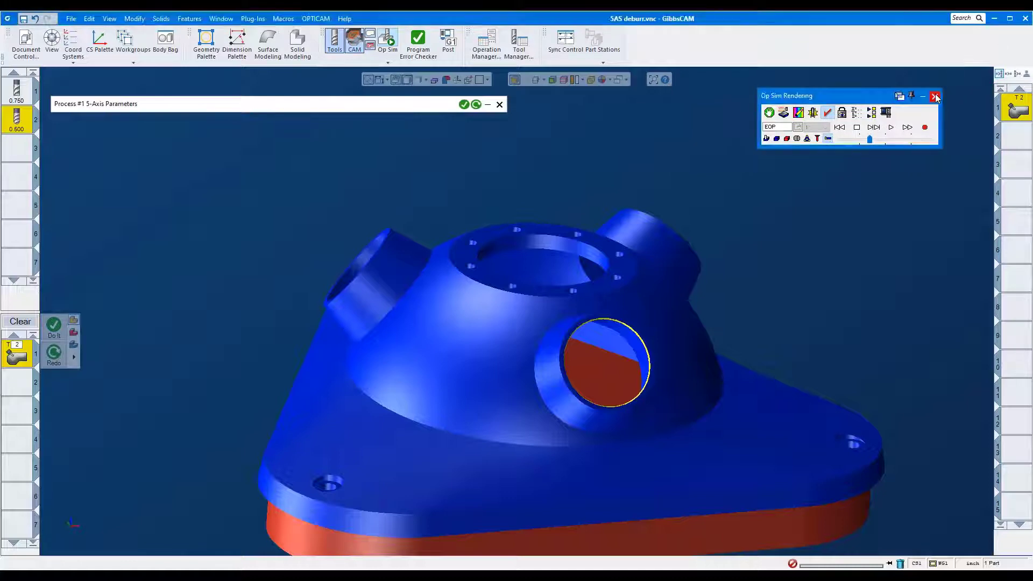
pyautogui.click(936, 96)
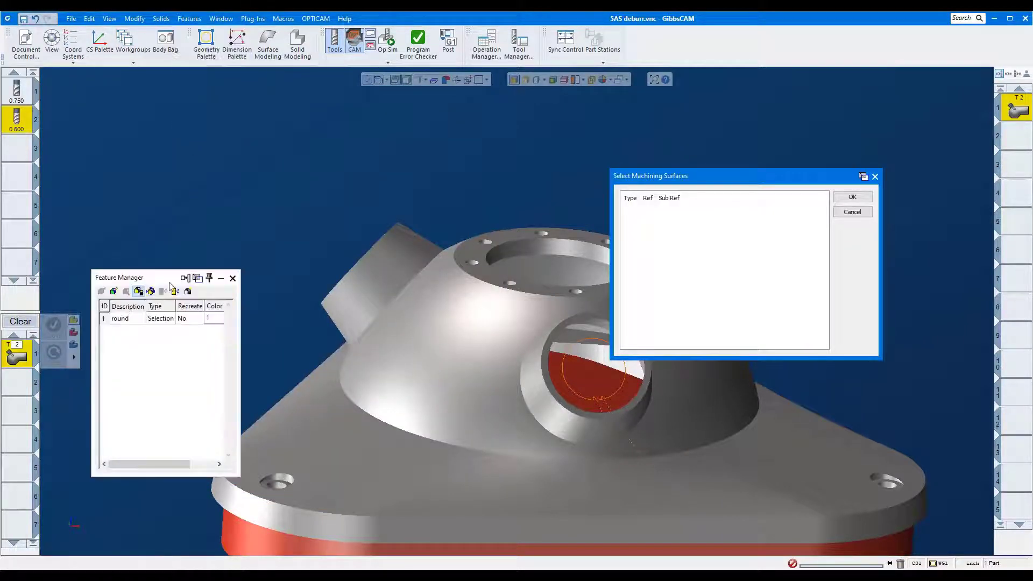
# - Use the round feature's faces and turn off the fixed tool contact point
pyautogui.click(851, 196)
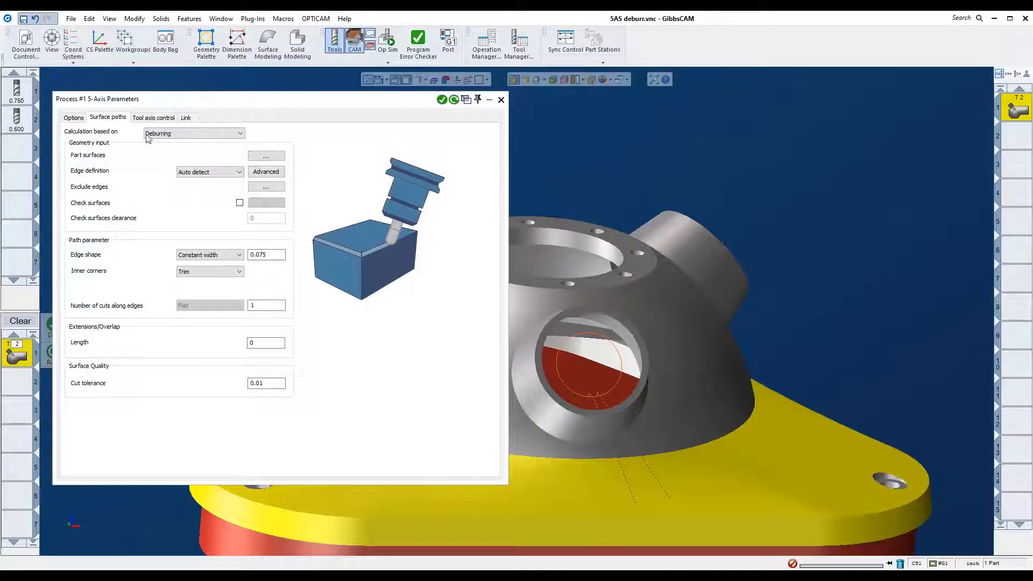
pyautogui.click(154, 117)
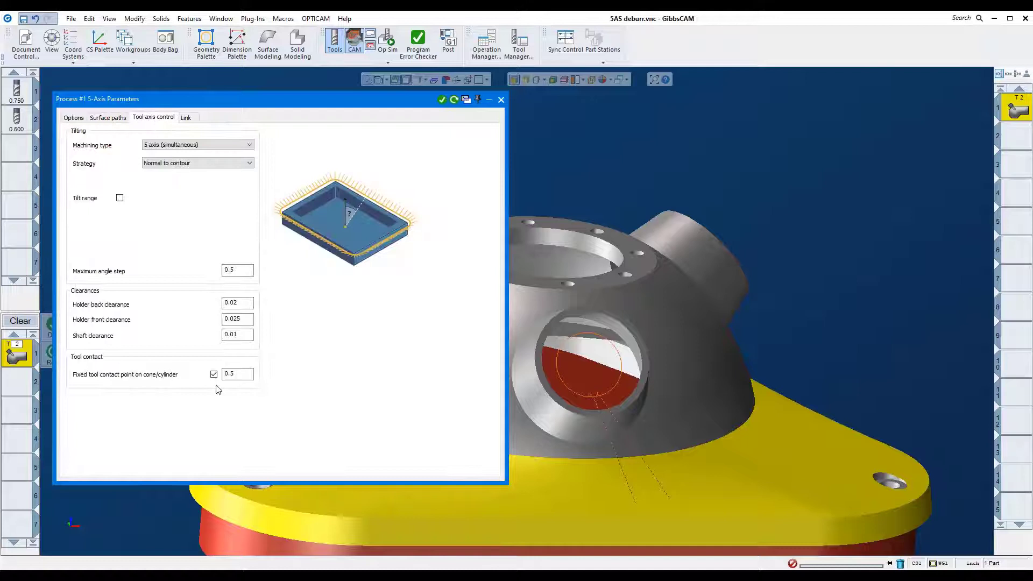
pyautogui.click(213, 375)
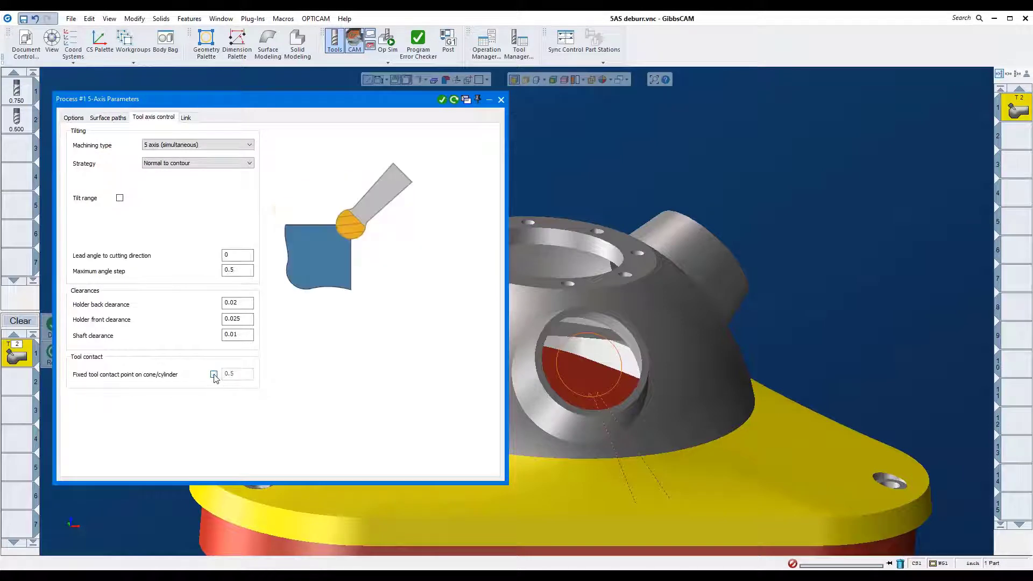
pyautogui.click(214, 373)
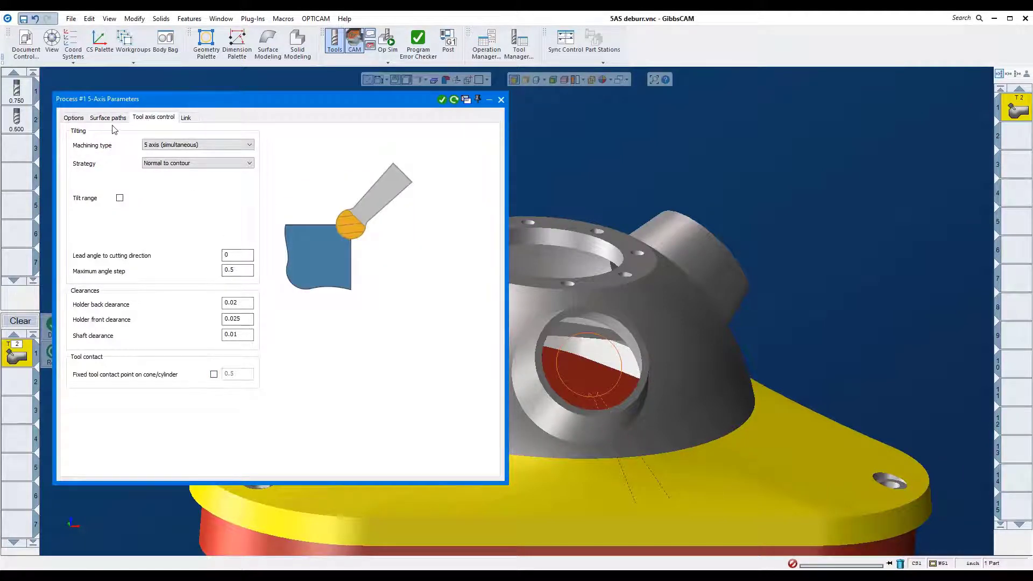
# - Set 20 cuts with a rounded profile and a constant-radius edge shape
pyautogui.click(107, 117)
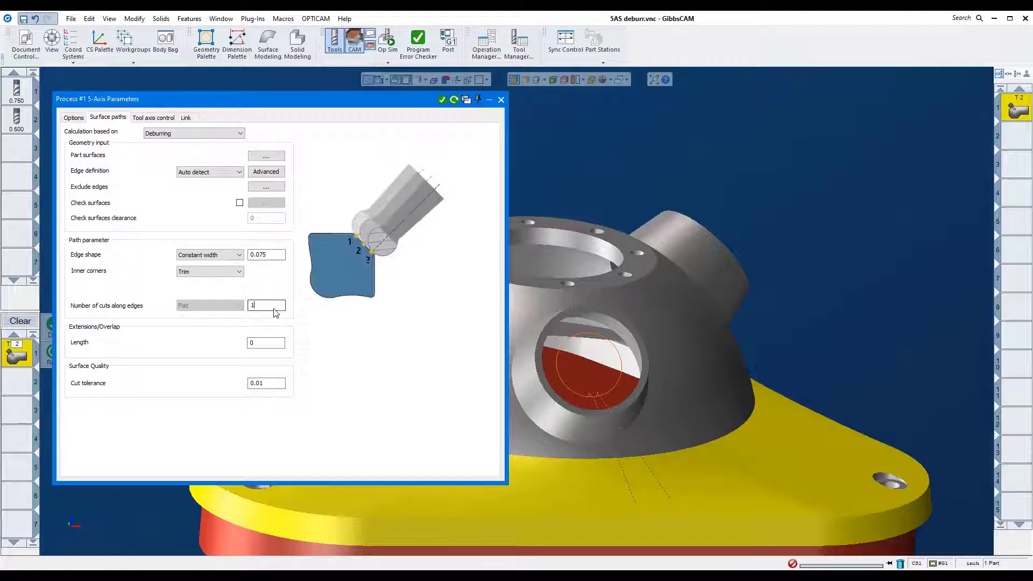
pyautogui.write('20')
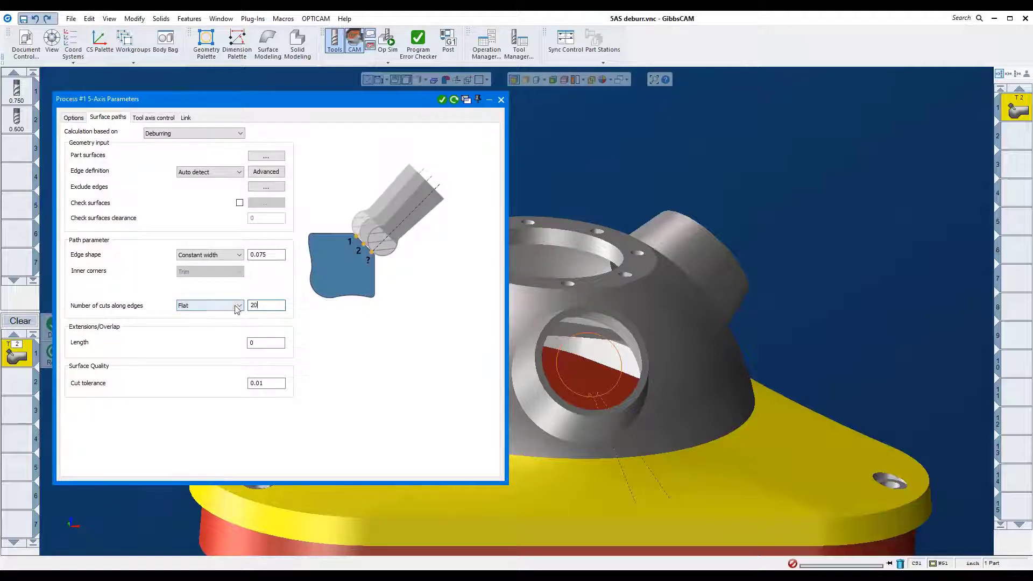
pyautogui.click(209, 305)
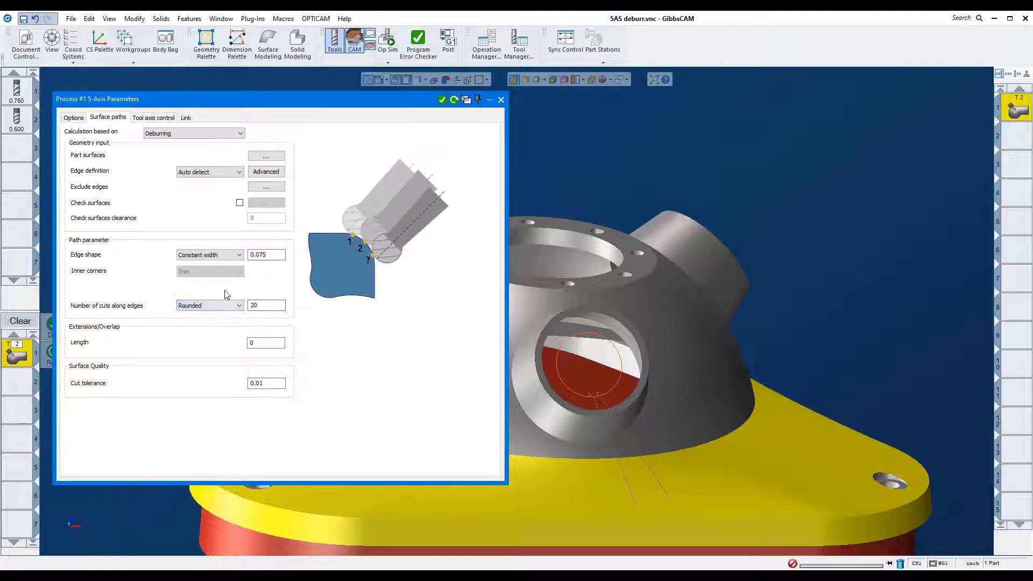
pyautogui.click(210, 255)
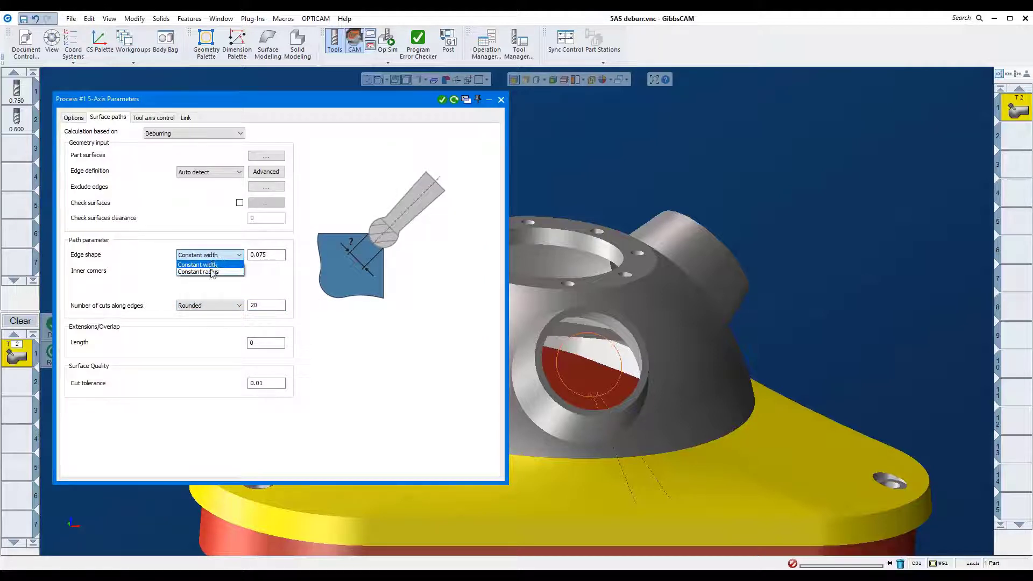
pyautogui.click(198, 272)
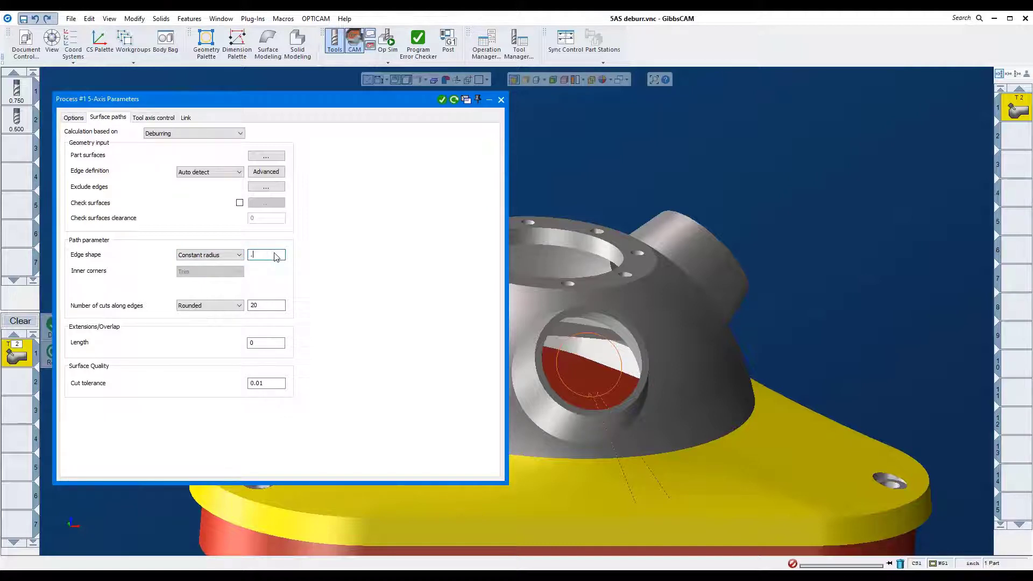
pyautogui.write('1')
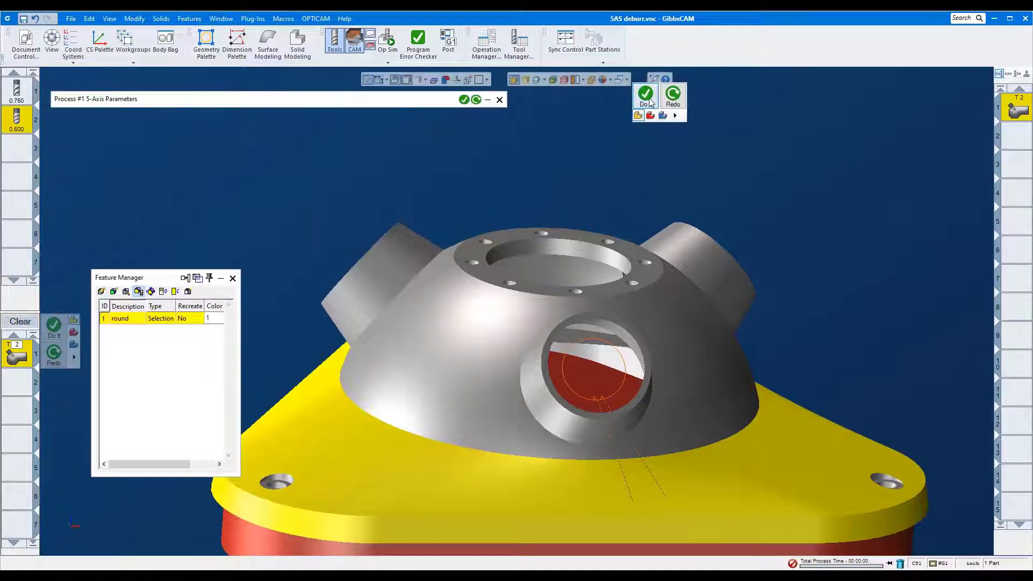
# - Generate the rounded-edge toolpath and run its Op Sim on the housing
pyautogui.click(645, 96)
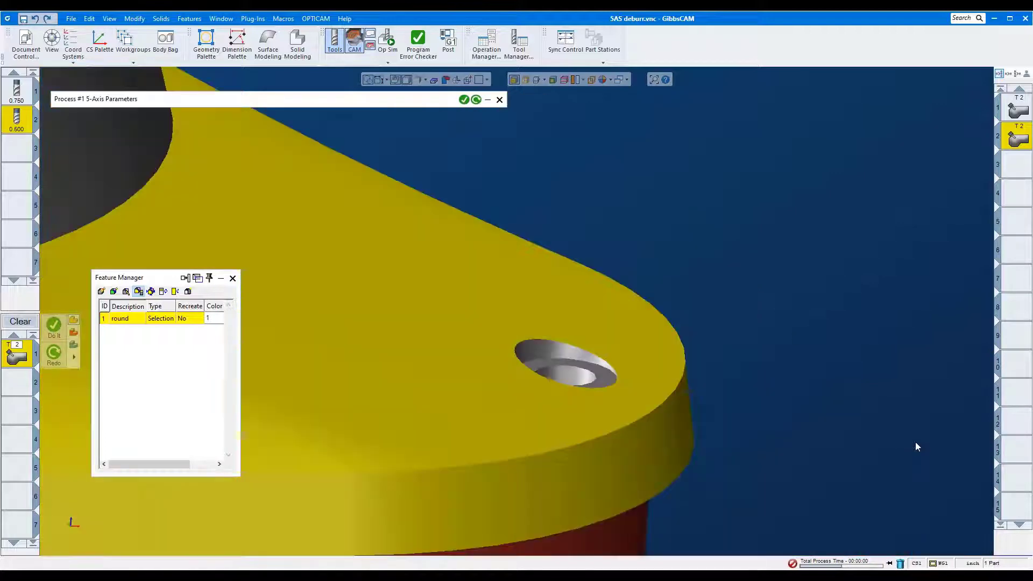
pyautogui.click(388, 43)
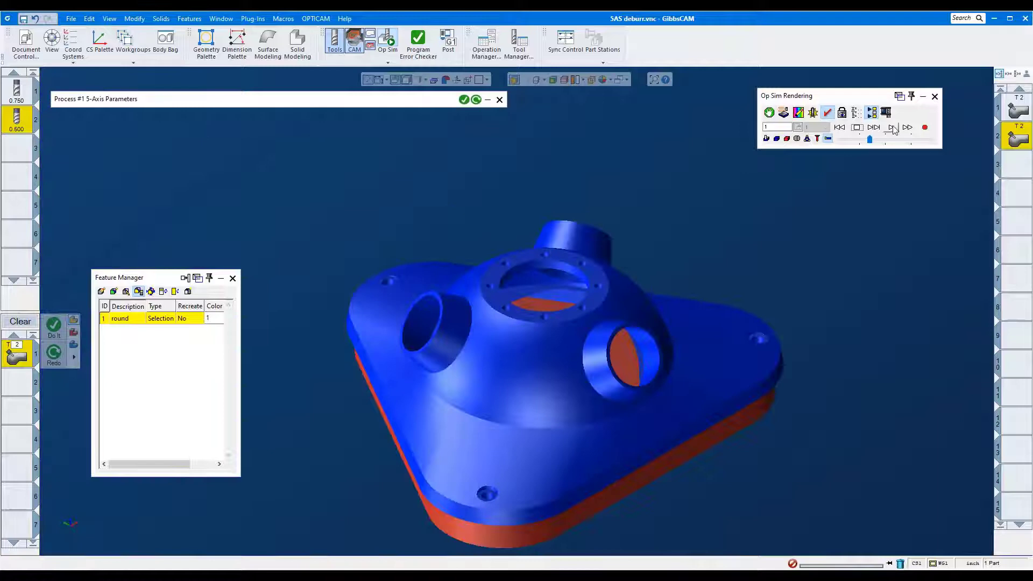
pyautogui.click(892, 127)
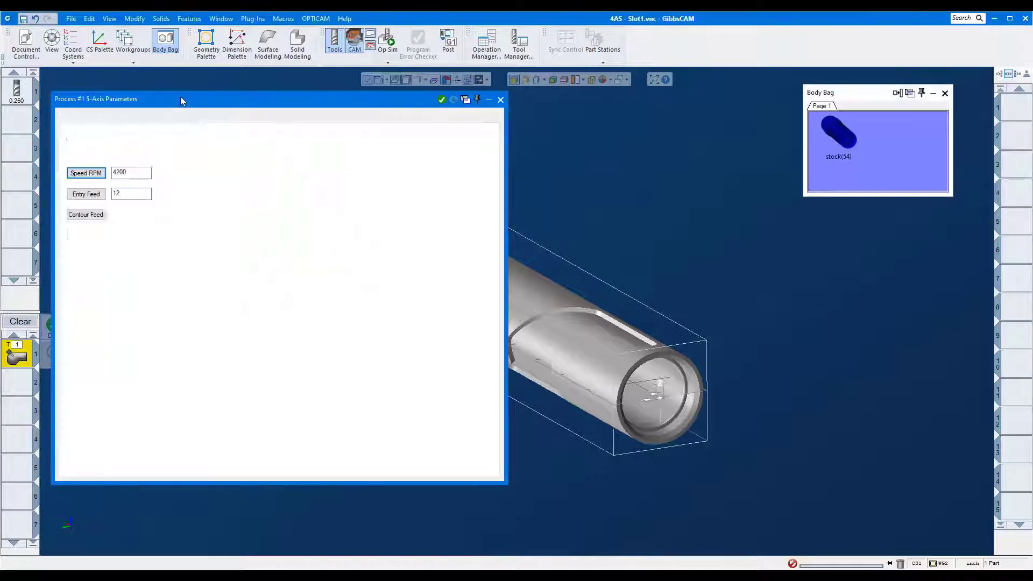
# - Configure rotary roughing: 0.125 axis offset, one-way Direction 1 cuts, 0.05 depth steps
pyautogui.click(106, 118)
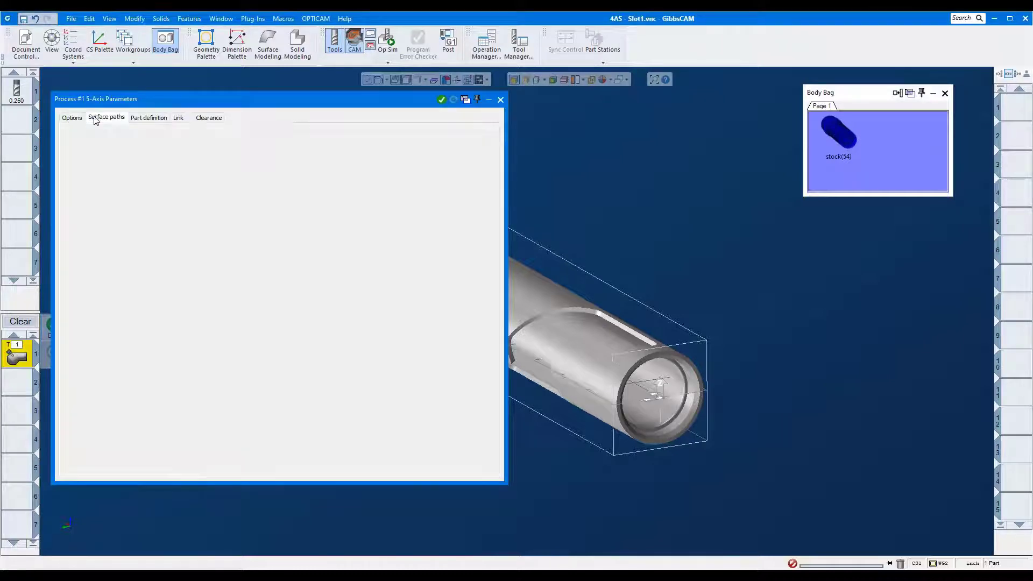
pyautogui.click(105, 117)
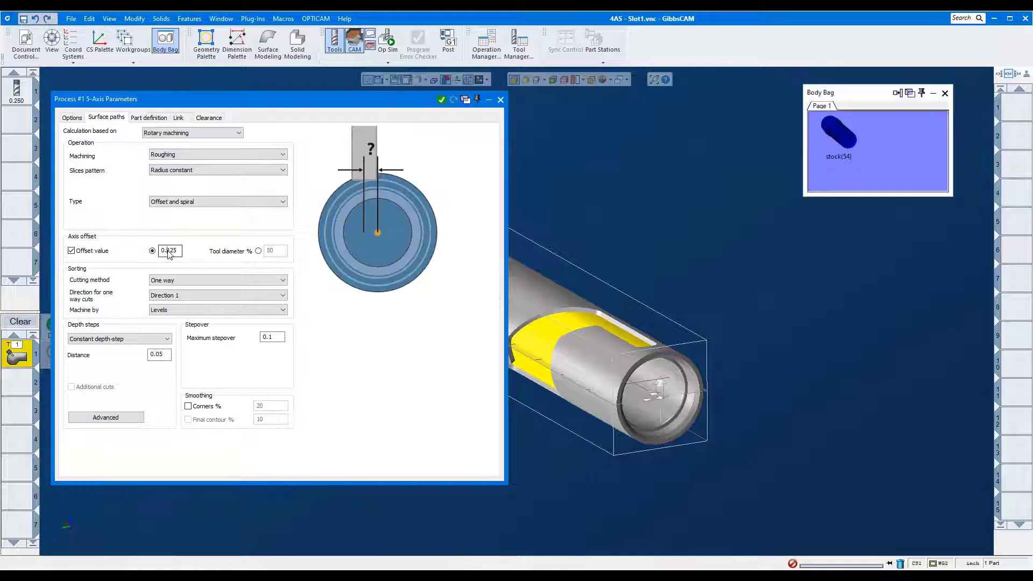
pyautogui.tripleClick(169, 250)
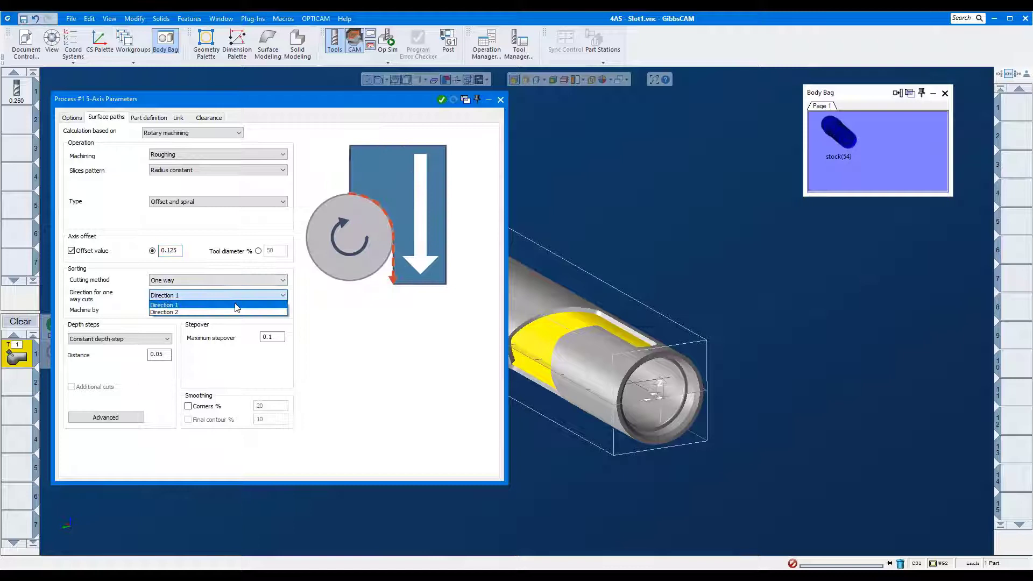
pyautogui.click(164, 305)
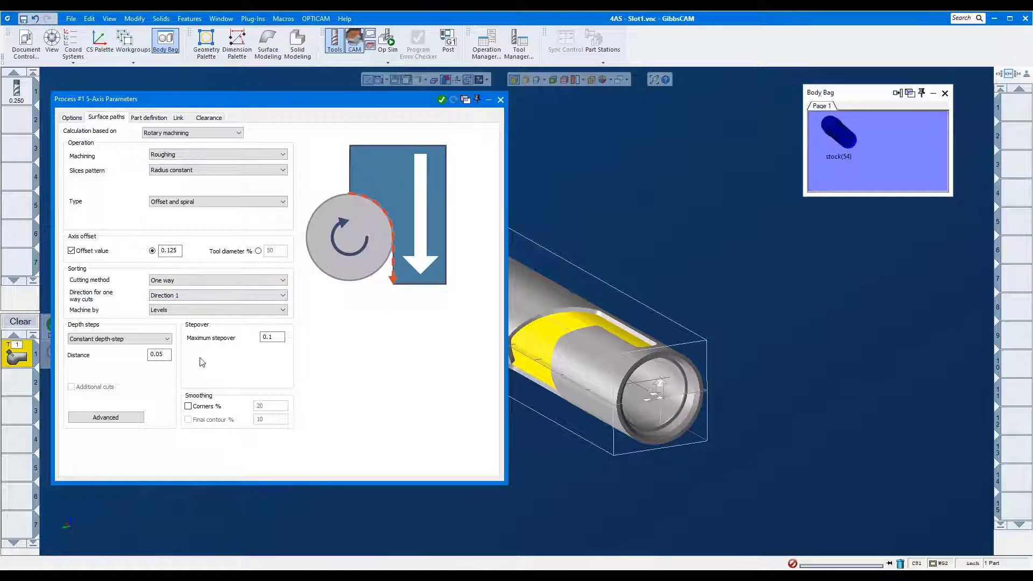
pyautogui.click(118, 339)
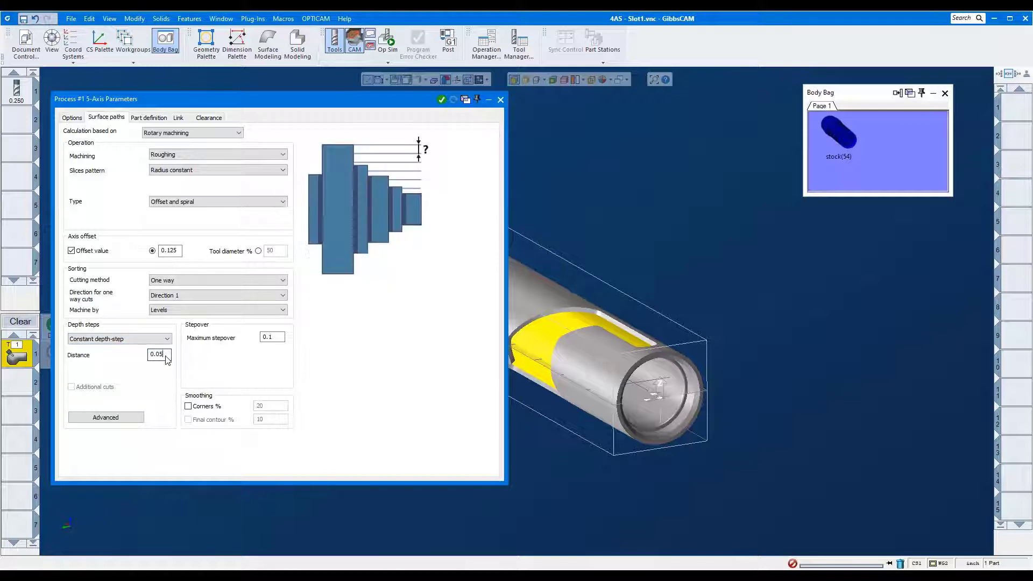
pyautogui.click(105, 417)
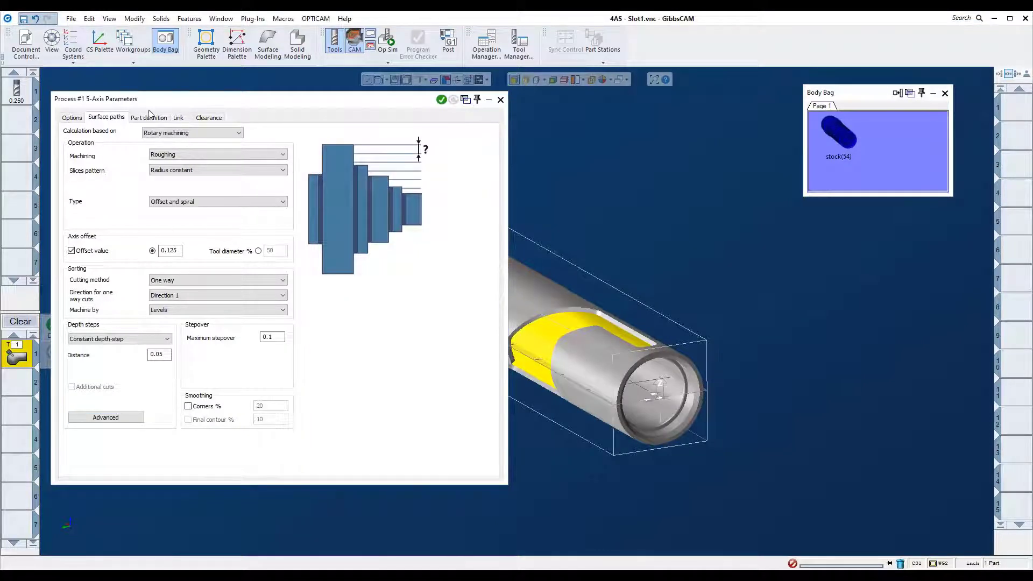
pyautogui.click(148, 118)
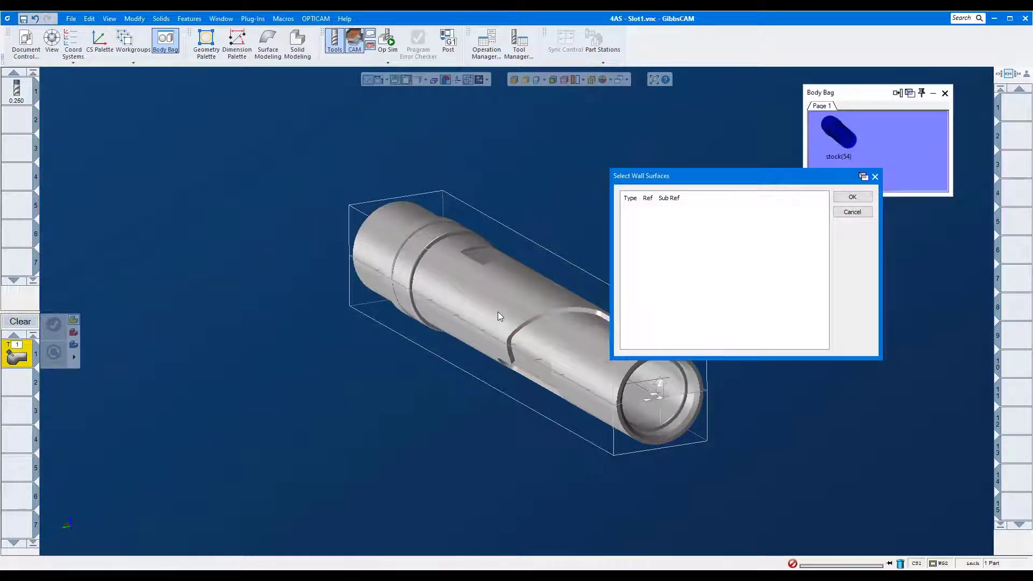
# - Set shaft surfaces as the part, zero stock to leave, rotation about X through center
pyautogui.click(497, 316)
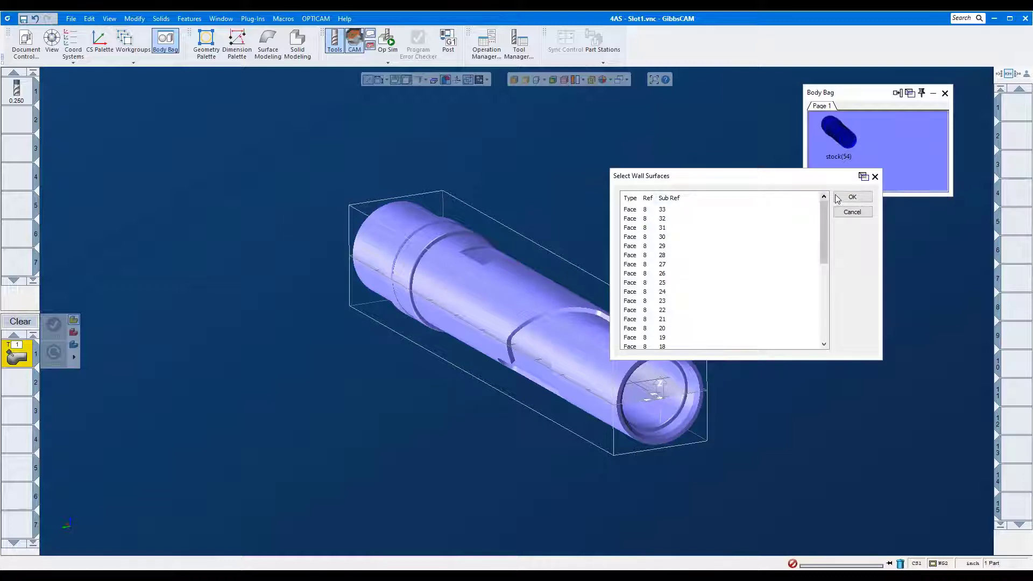
pyautogui.click(852, 197)
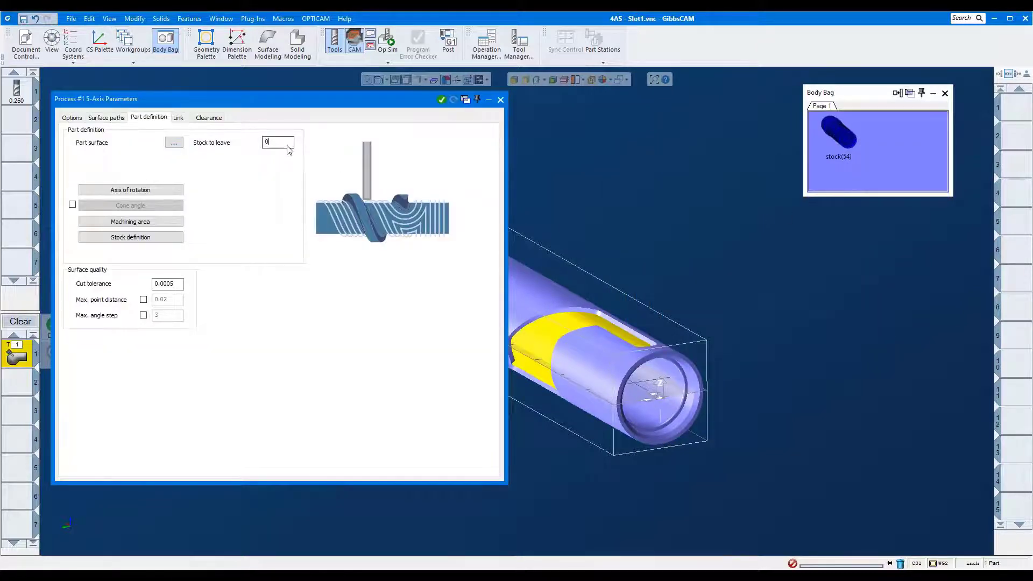
pyautogui.click(130, 190)
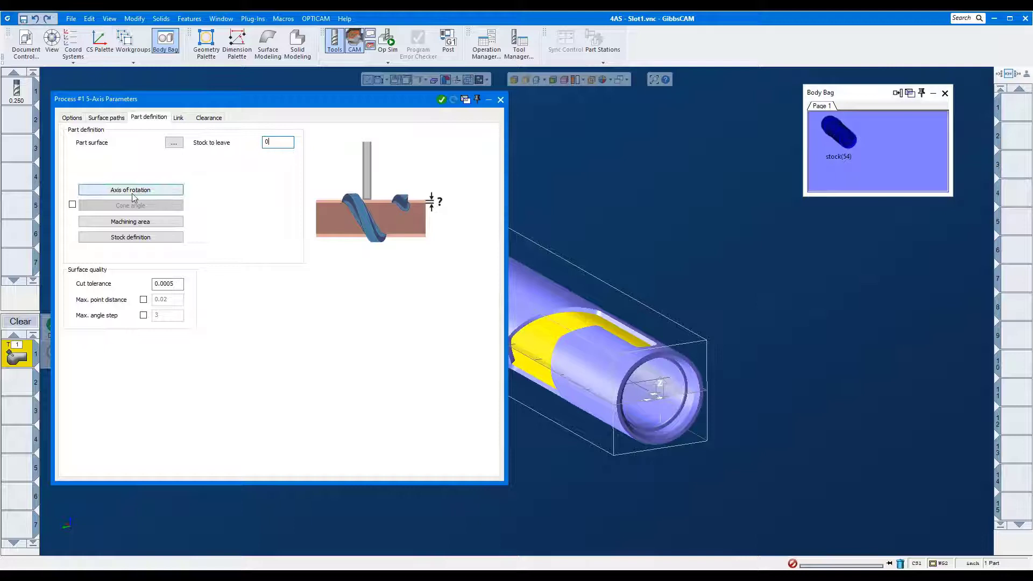
pyautogui.click(131, 190)
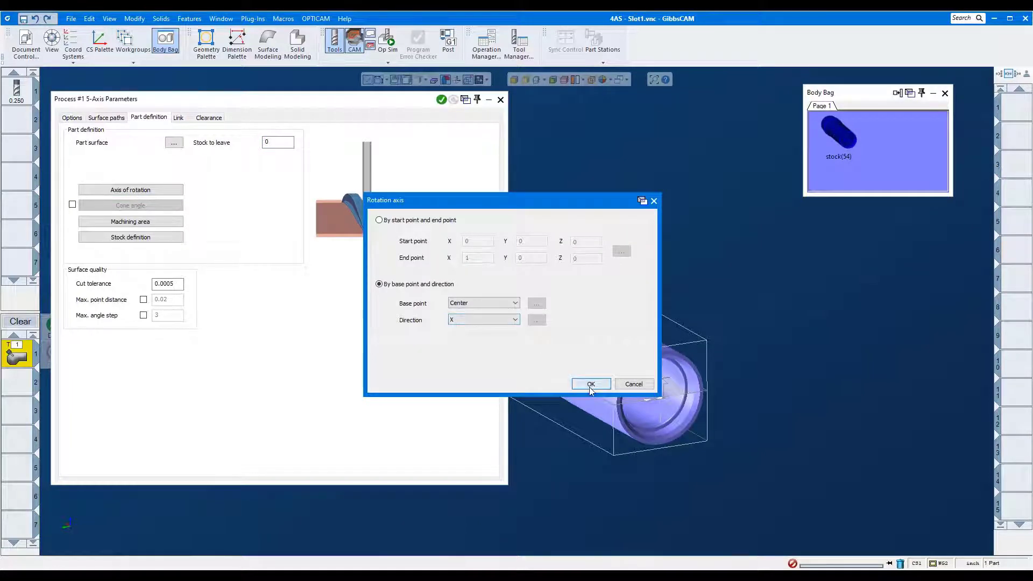
pyautogui.click(591, 385)
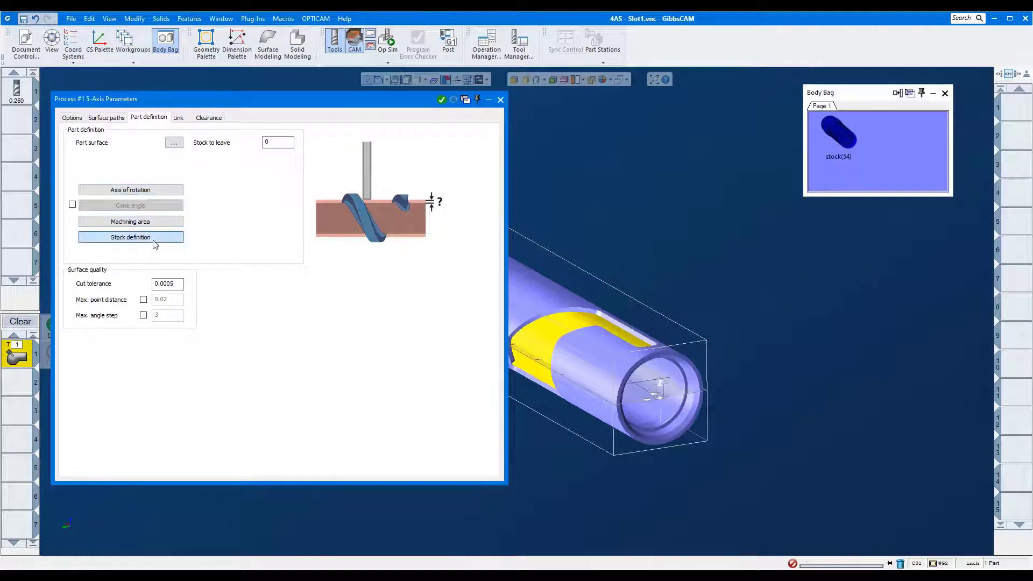
# - Use the stock body as stock and generate the rotary roughing toolpath
pyautogui.click(130, 237)
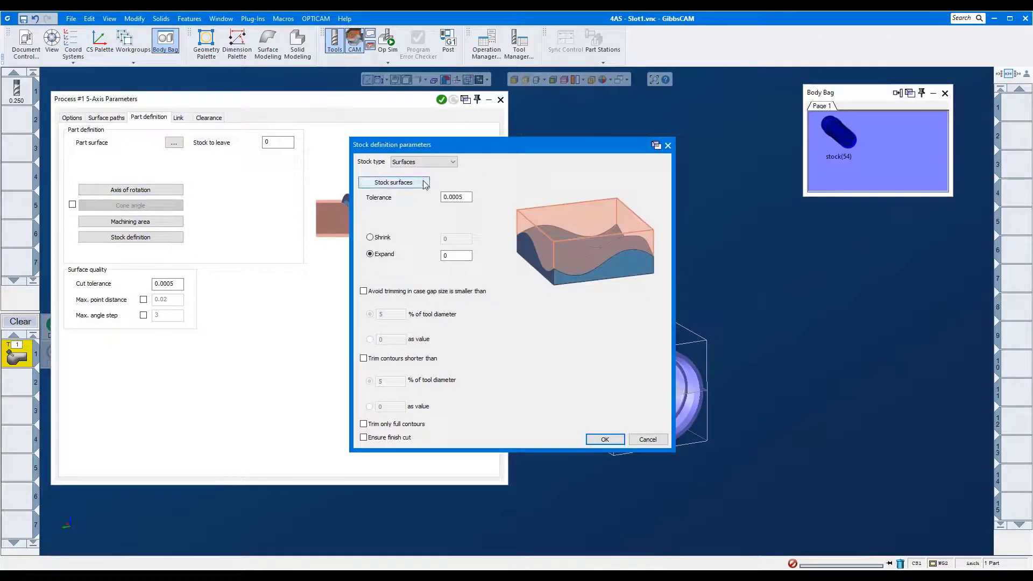
pyautogui.click(604, 440)
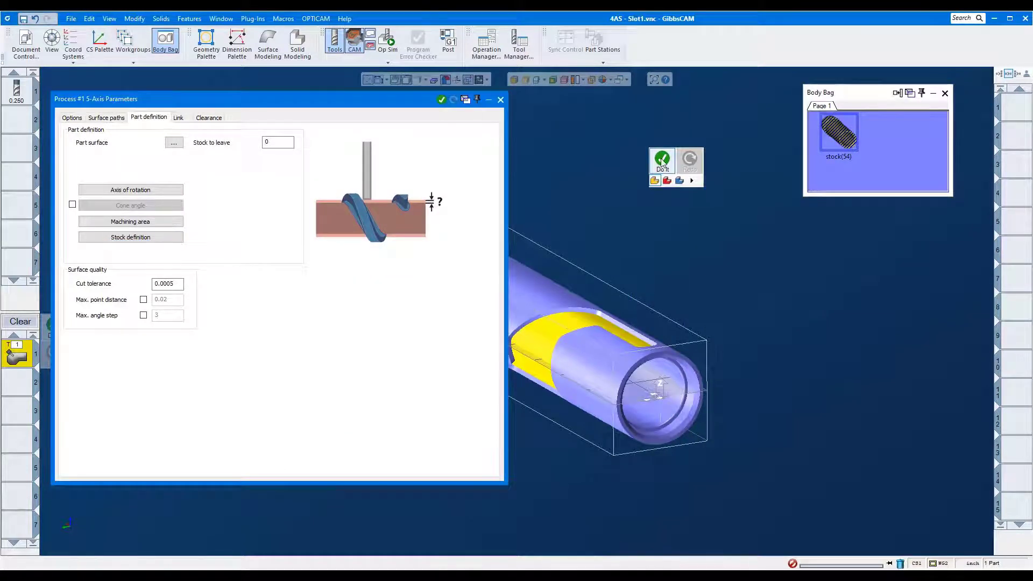
pyautogui.click(661, 161)
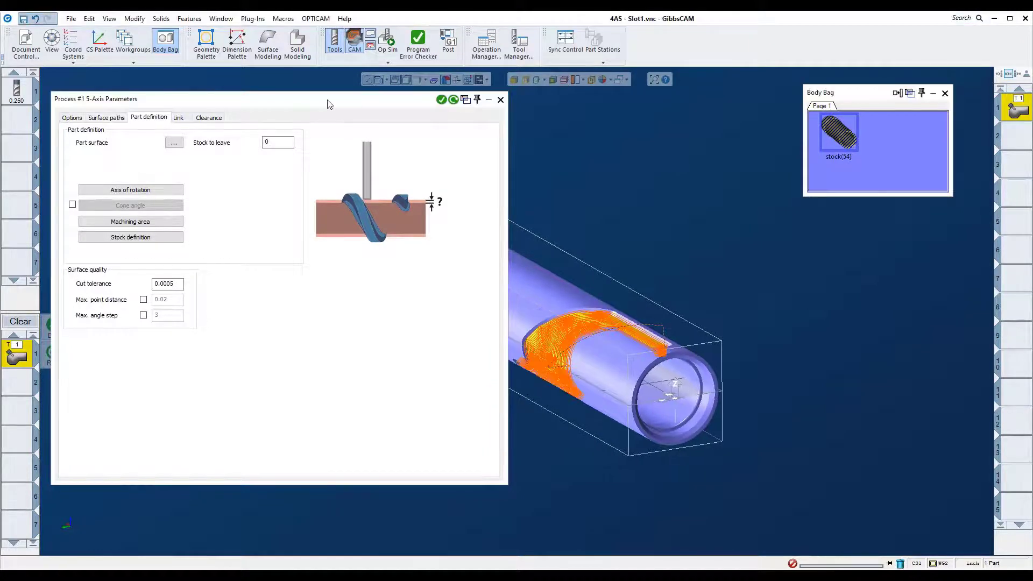
# - Collapse the process dialog and run Op Sim of the shaft's radial pocket roughing
pyautogui.click(488, 99)
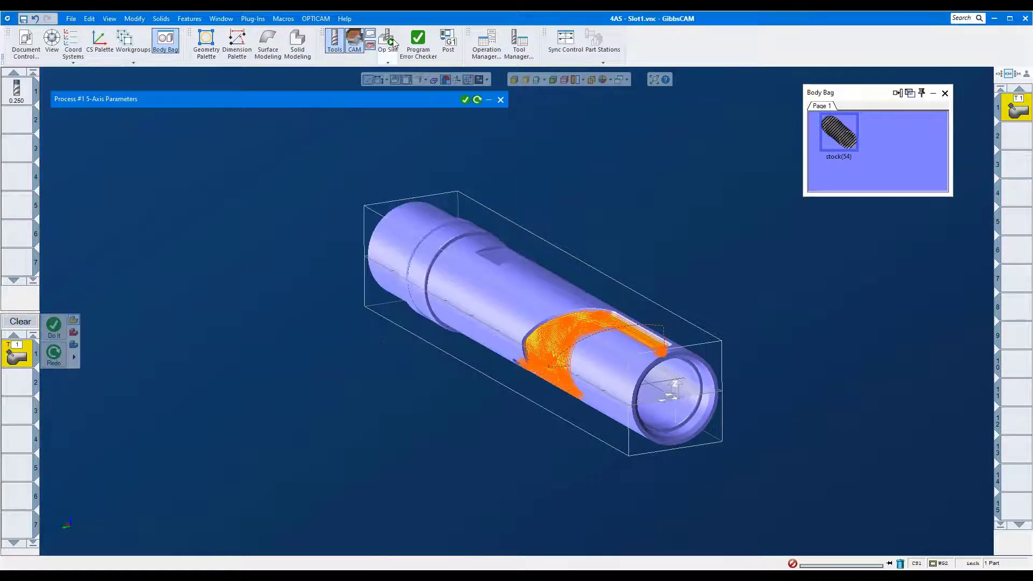
pyautogui.click(387, 43)
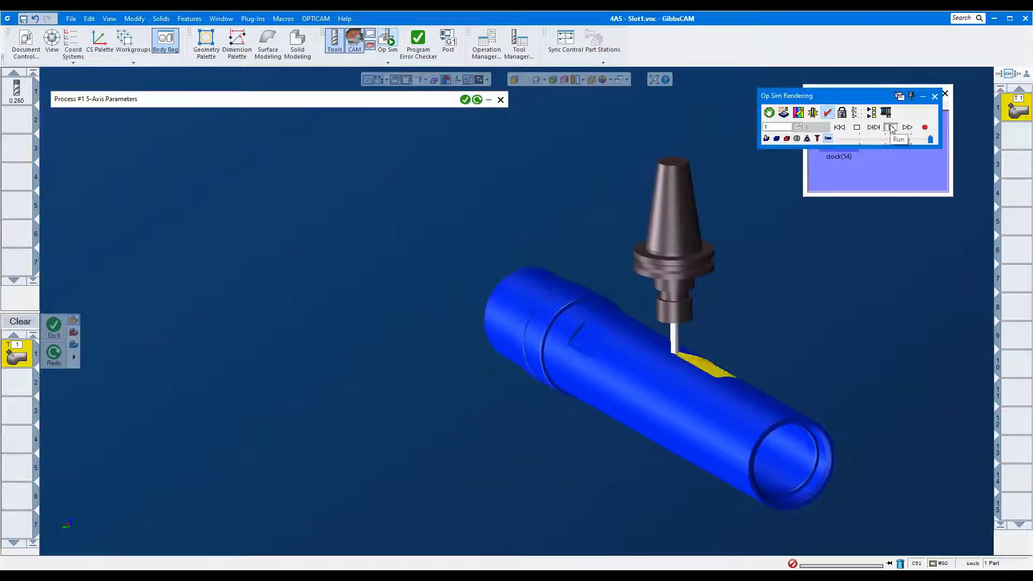
pyautogui.click(891, 127)
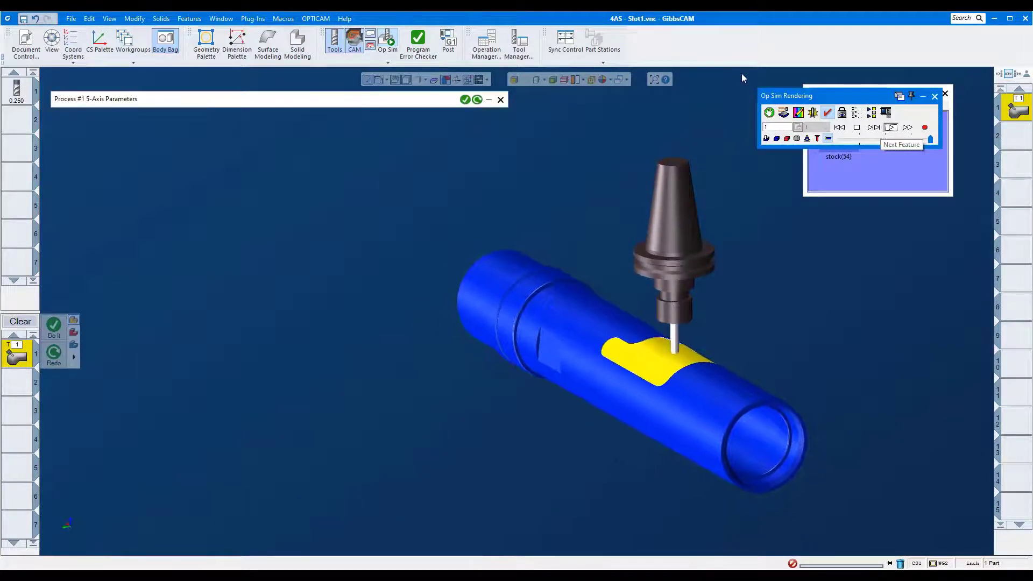